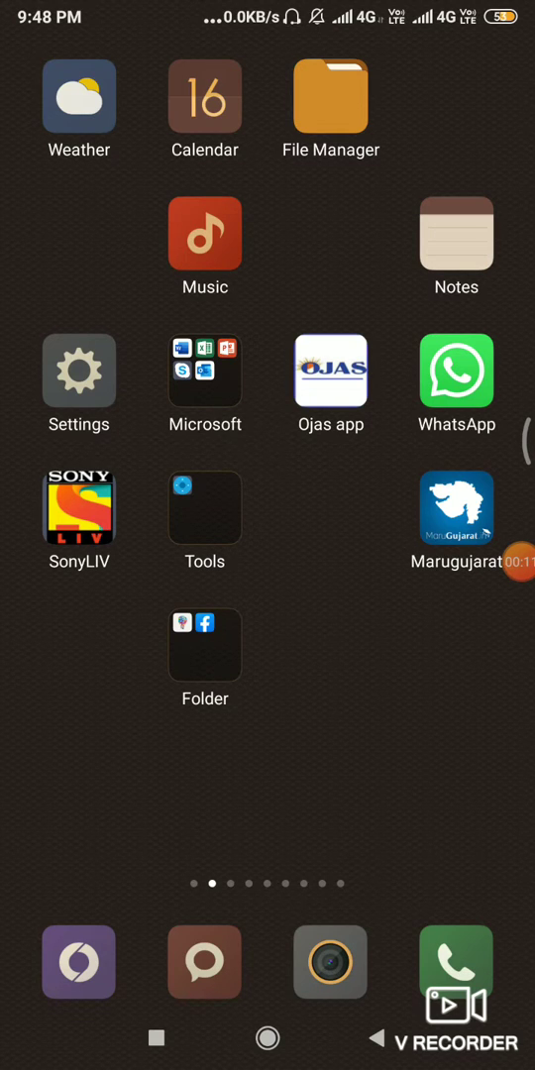
Step: Launch WhatsApp from the home screen, landing on the Status tab
click(455, 371)
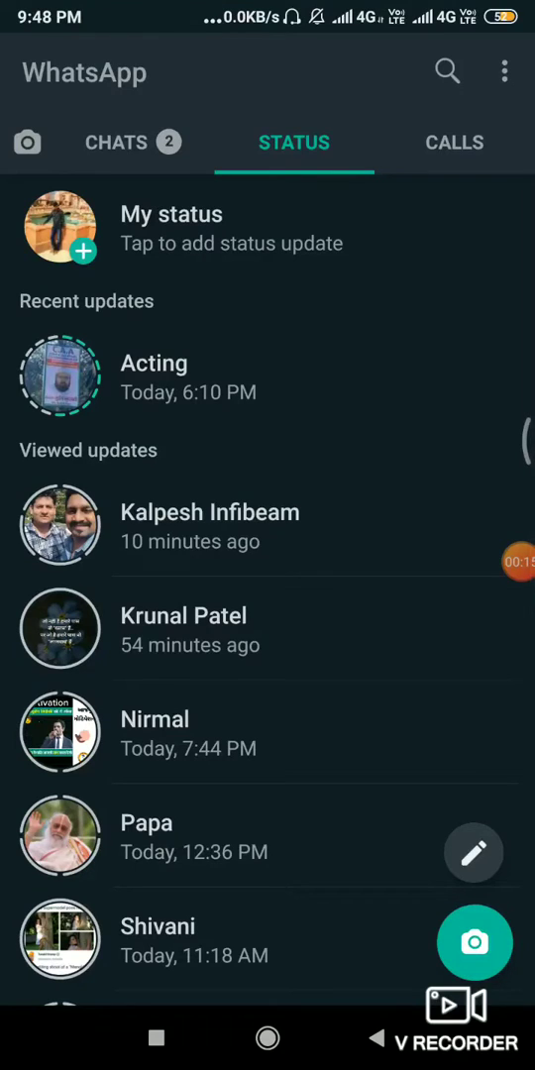
Step: Switch from WhatsApp to the File Manager app's Recent overview
click(60, 525)
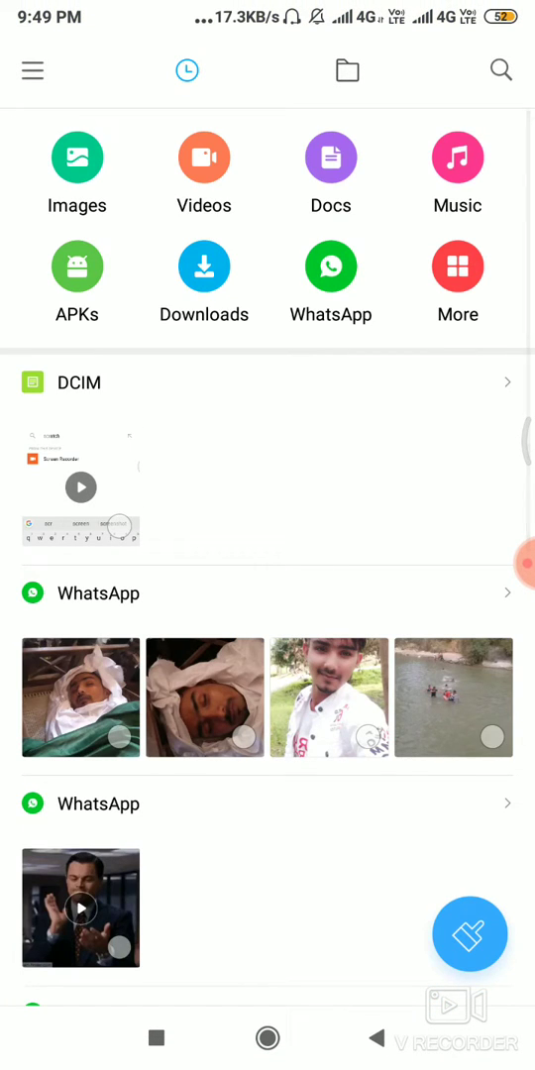
Step: Browse internal storage folders and turn on Don't show hidden files
click(347, 70)
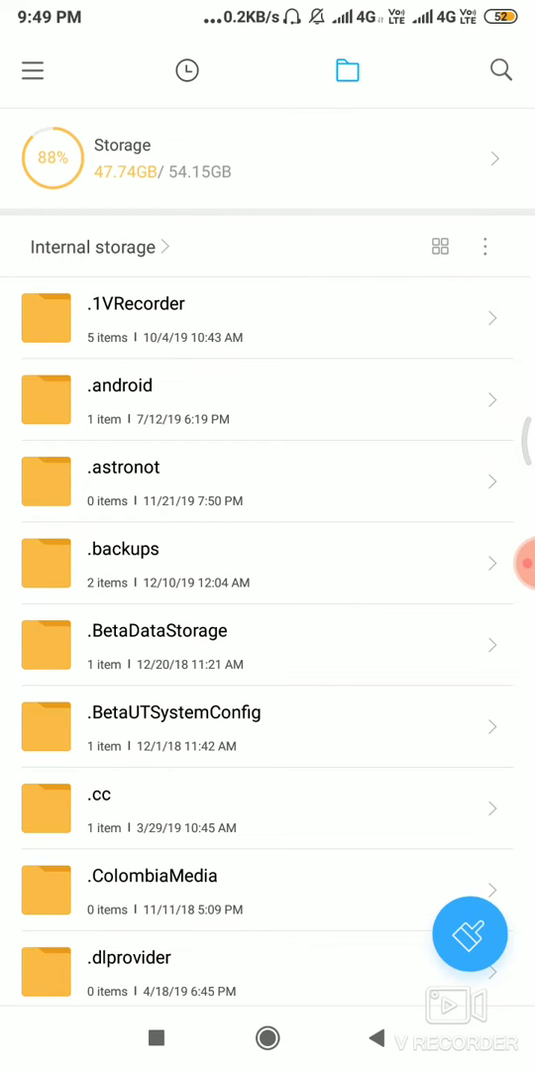
click(484, 247)
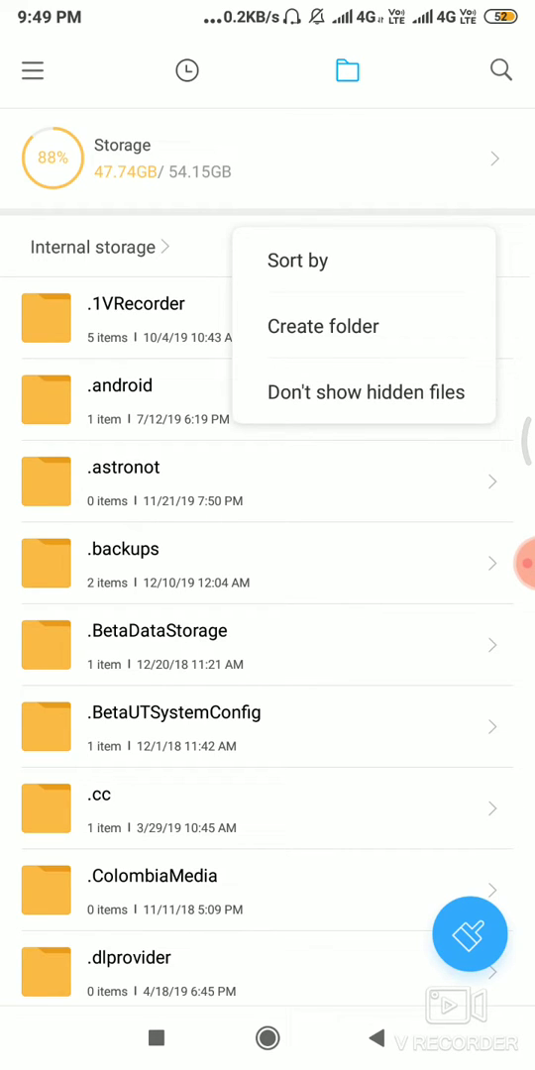
click(365, 392)
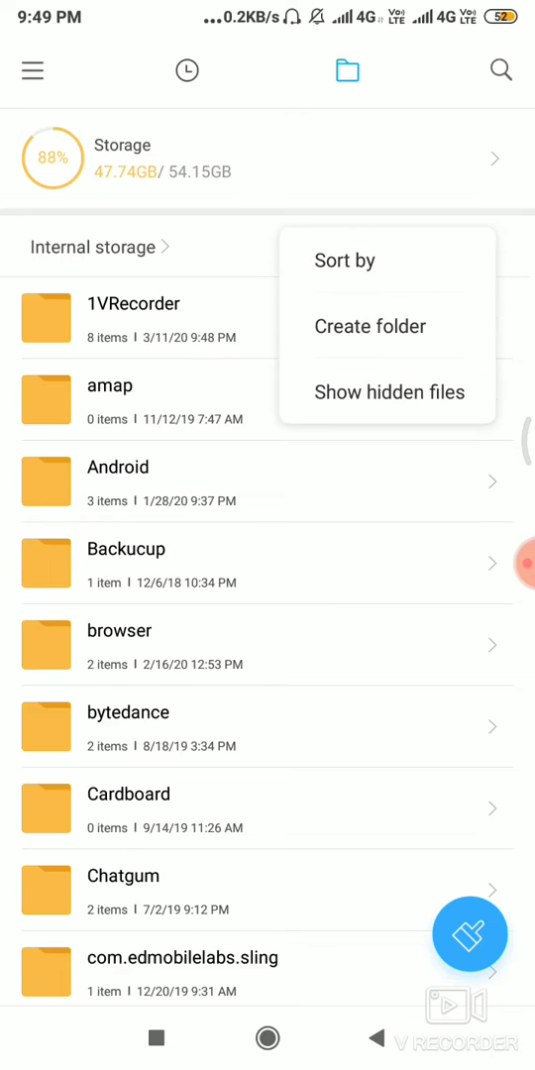
Step: Turn on Show hidden files to reveal dot-folders in the WhatsApp folder
click(388, 391)
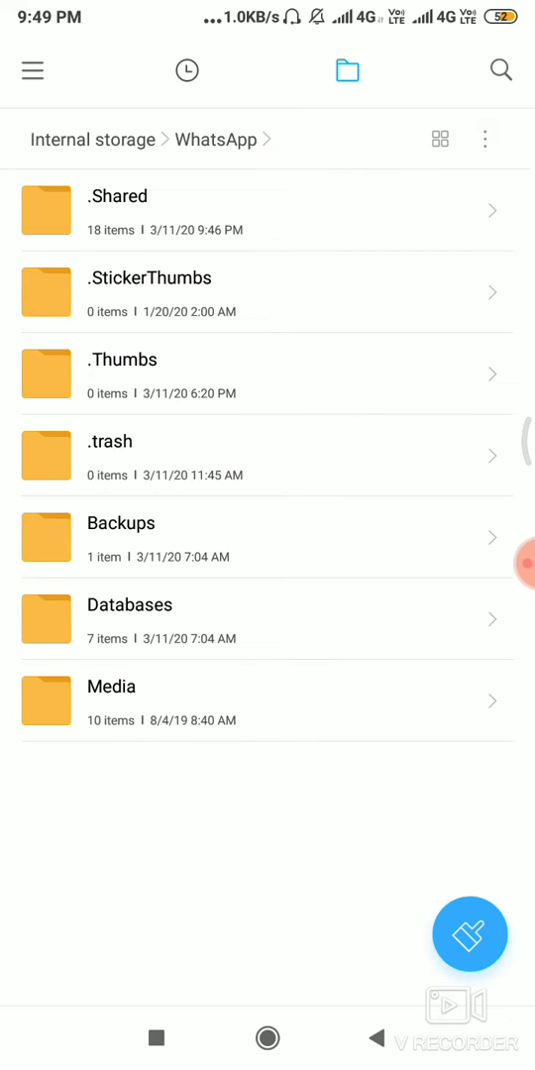
Step: Browse WhatsApp/Media/.Statuses and return via Recents to the March 11, 2020 status photo
click(111, 686)
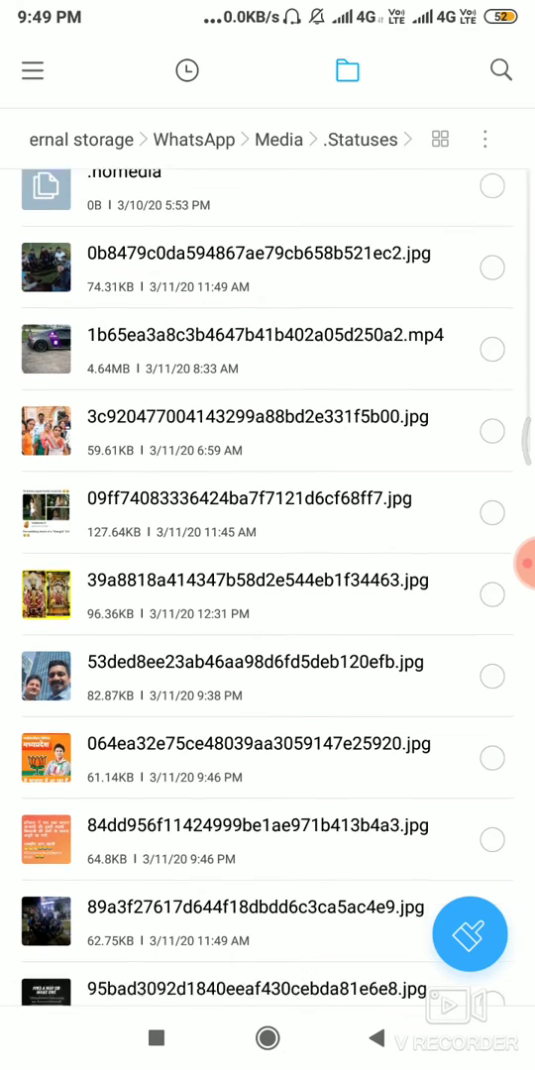
scroll(down, 3)
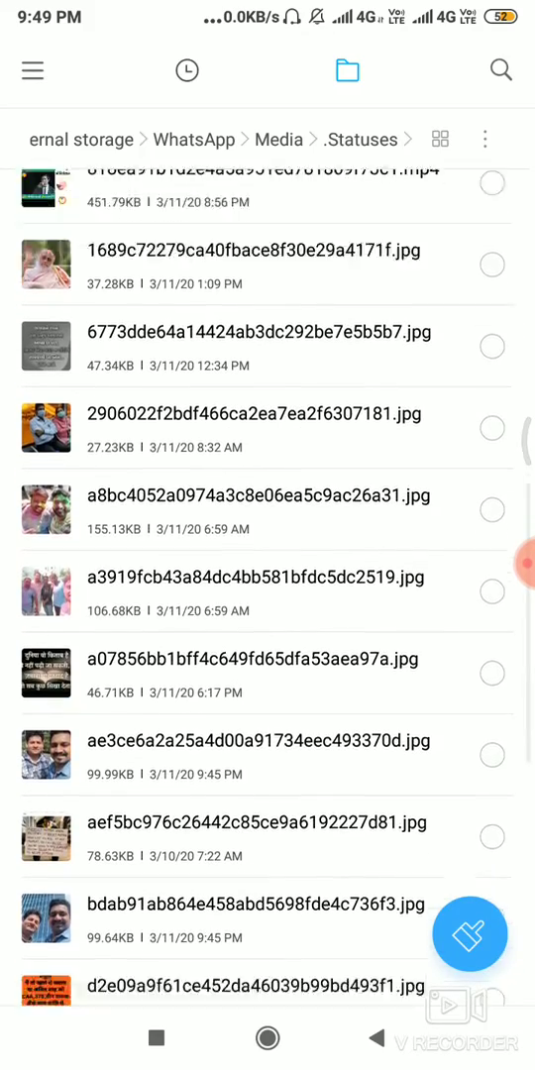
scroll(down, 3)
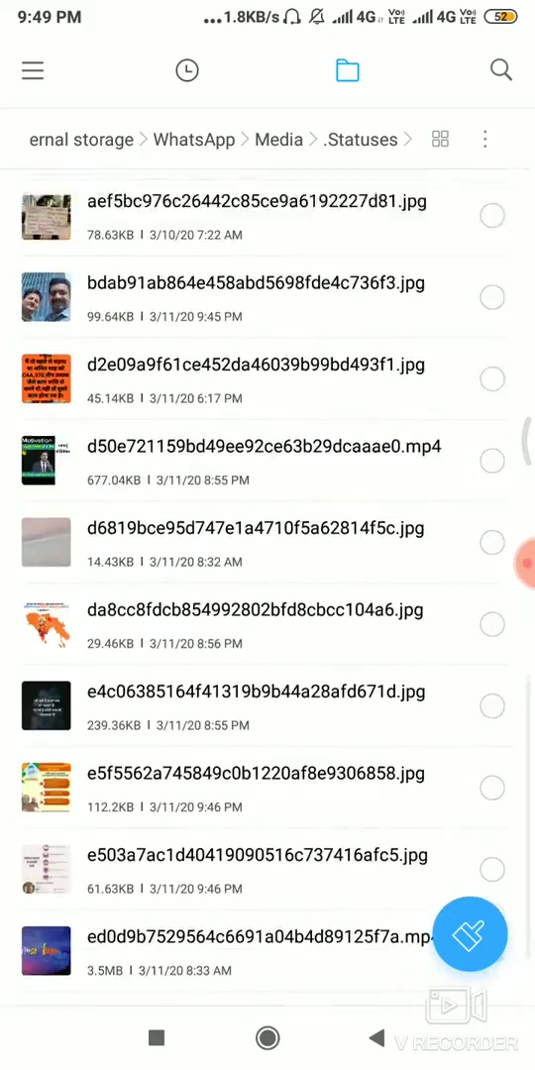
scroll(down, 3)
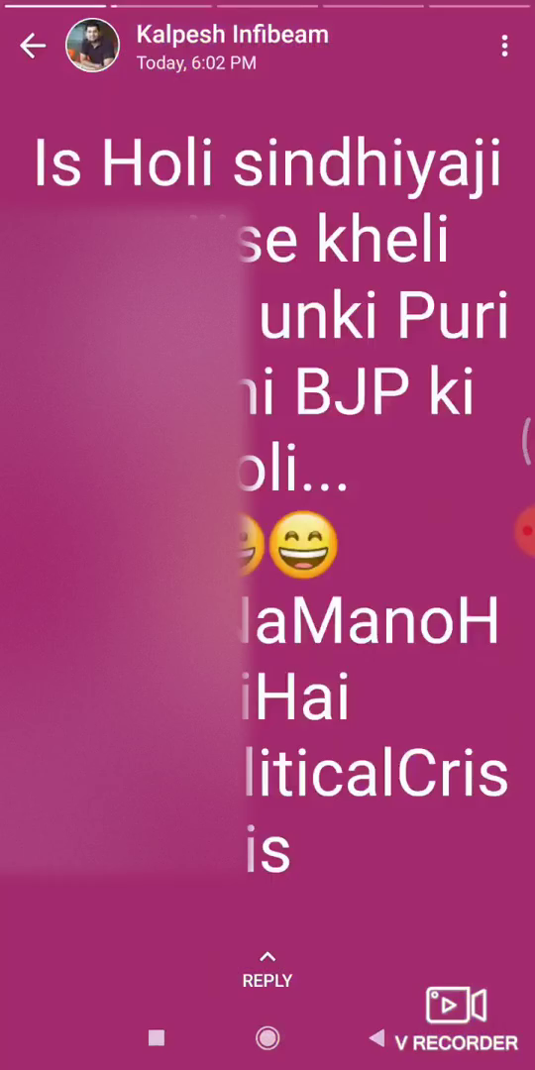
click(266, 1038)
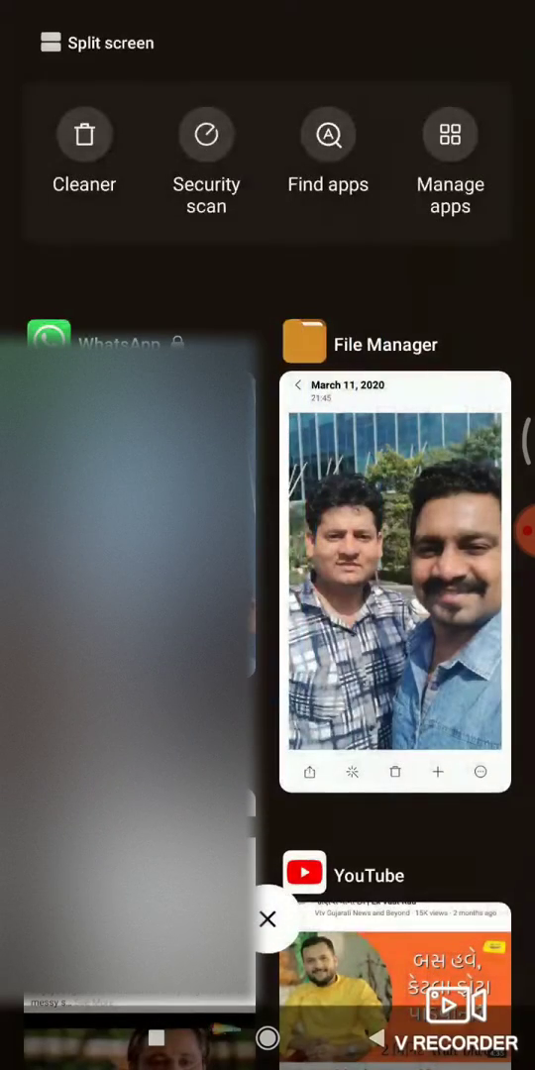
click(394, 590)
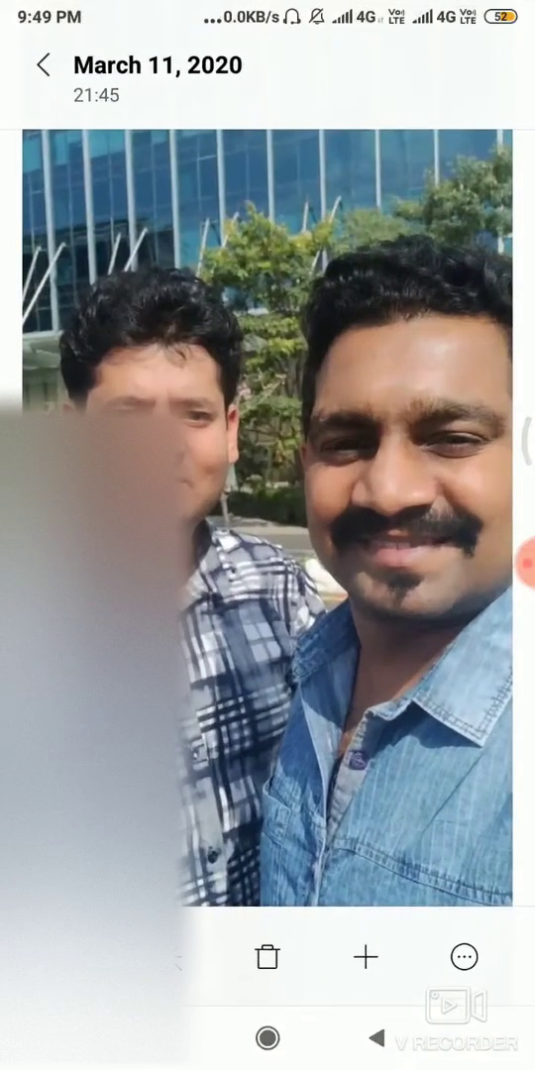